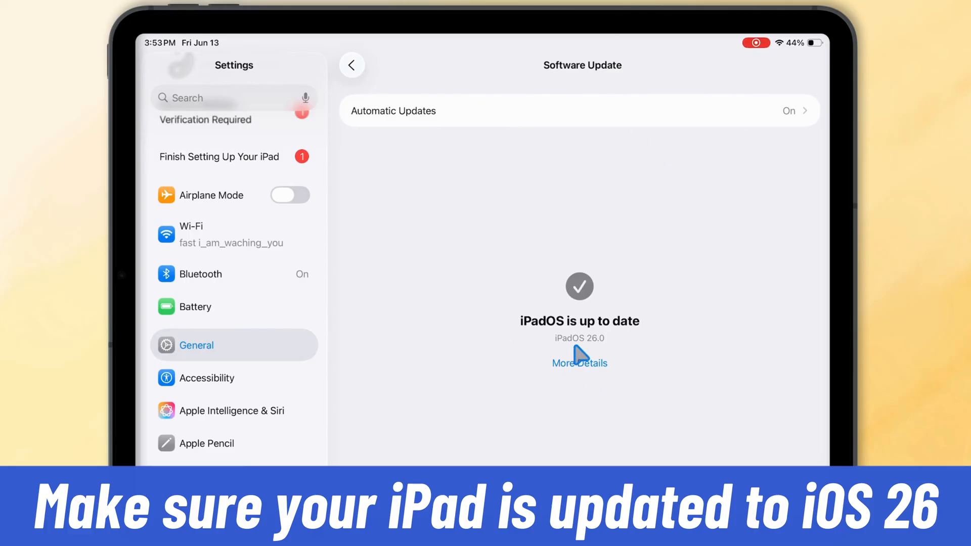
mouse_move(575, 361)
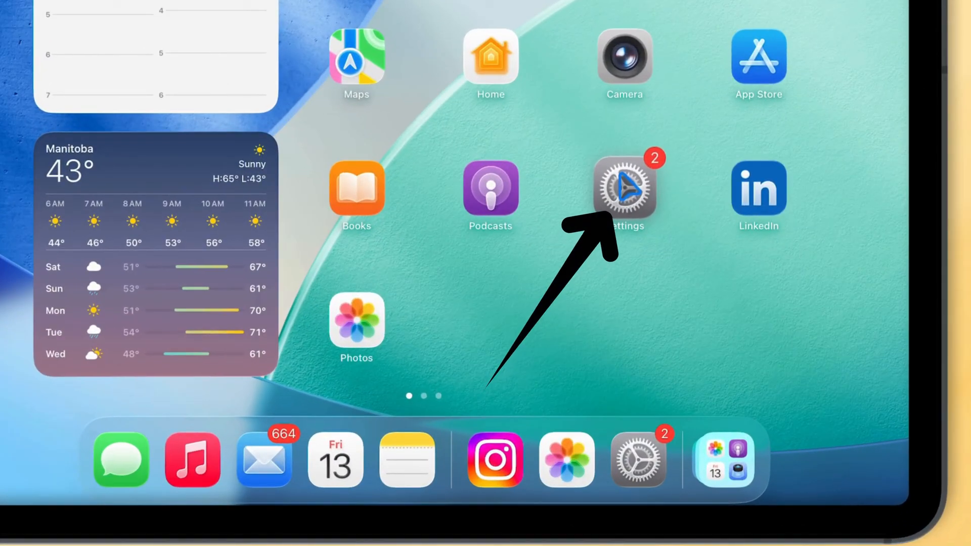
Reopen Settings and scroll the sidebar down toward Wallpaper.
left_click(623, 188)
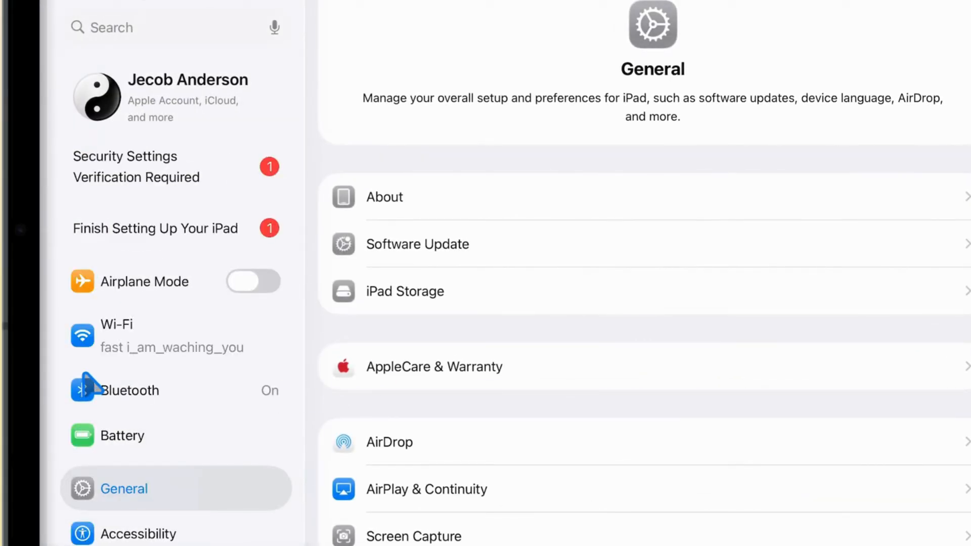
scroll("down", 3)
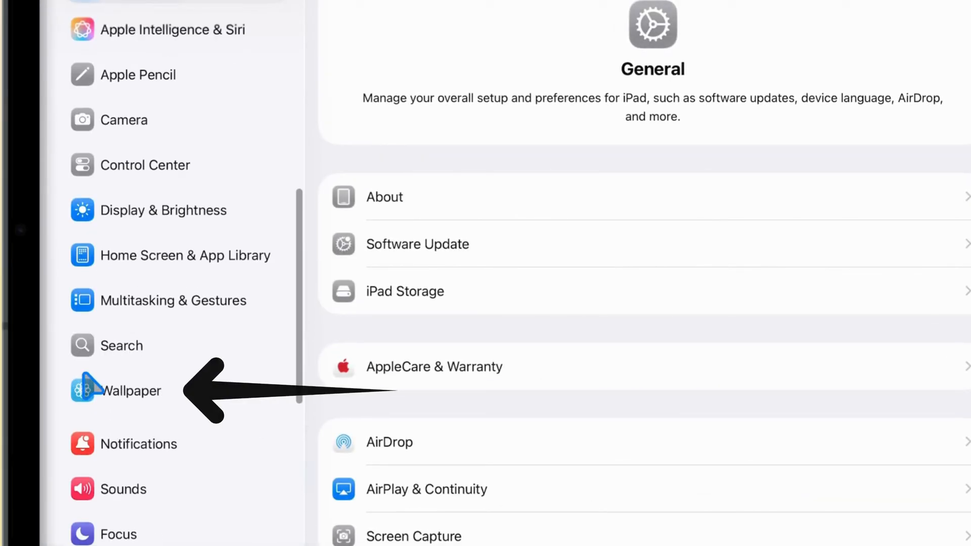
mouse_move(149, 403)
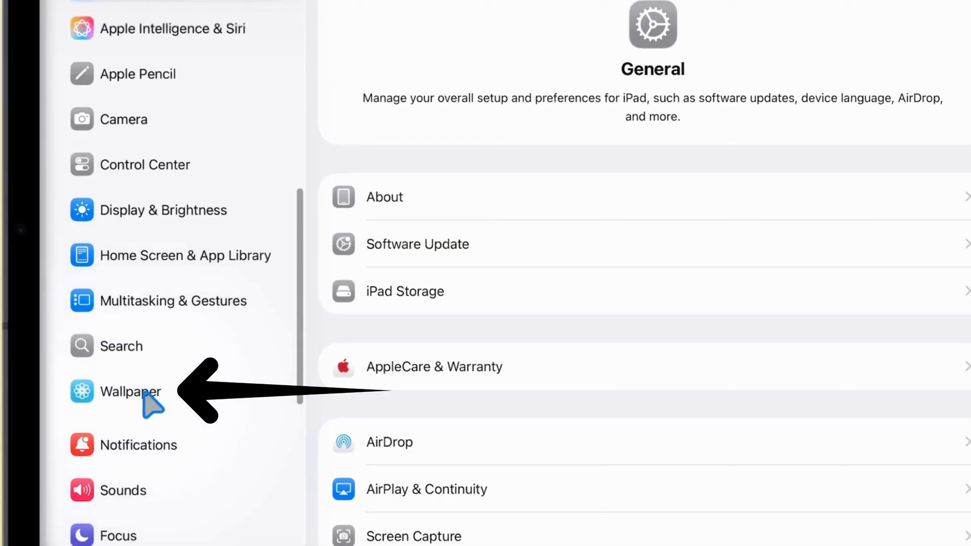
Open Wallpaper settings to customize the current lock screen.
left_click(130, 391)
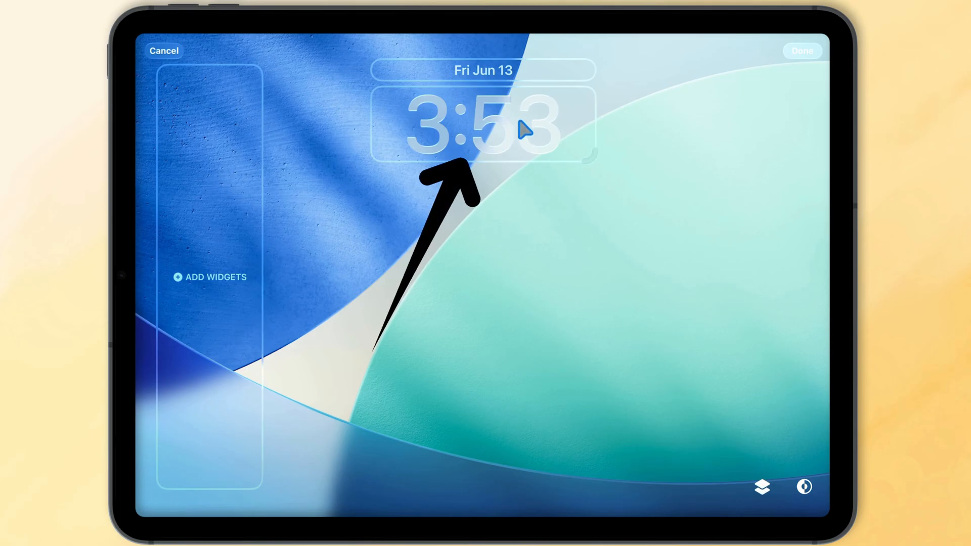
Open the clock's Font & Color options and show the numeral scripts list.
left_click(483, 124)
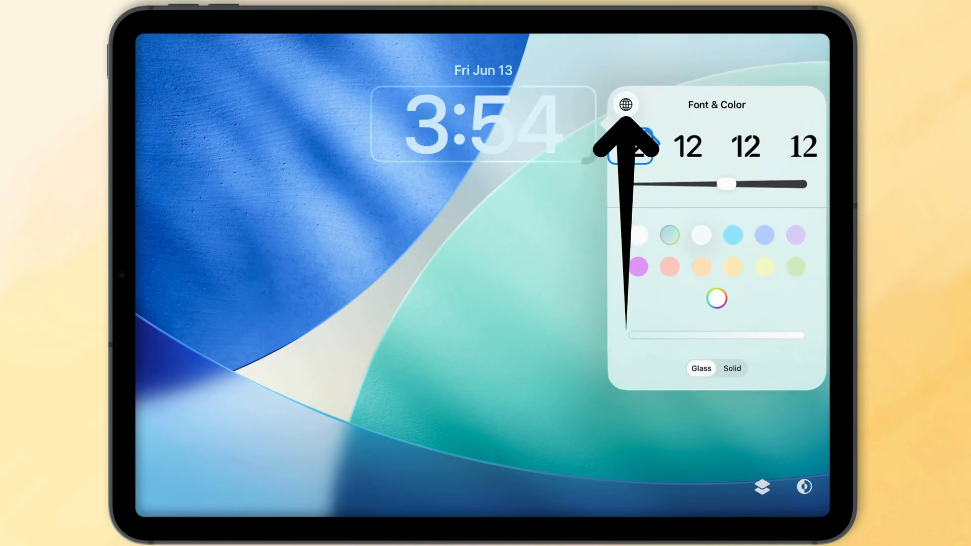
left_click(626, 105)
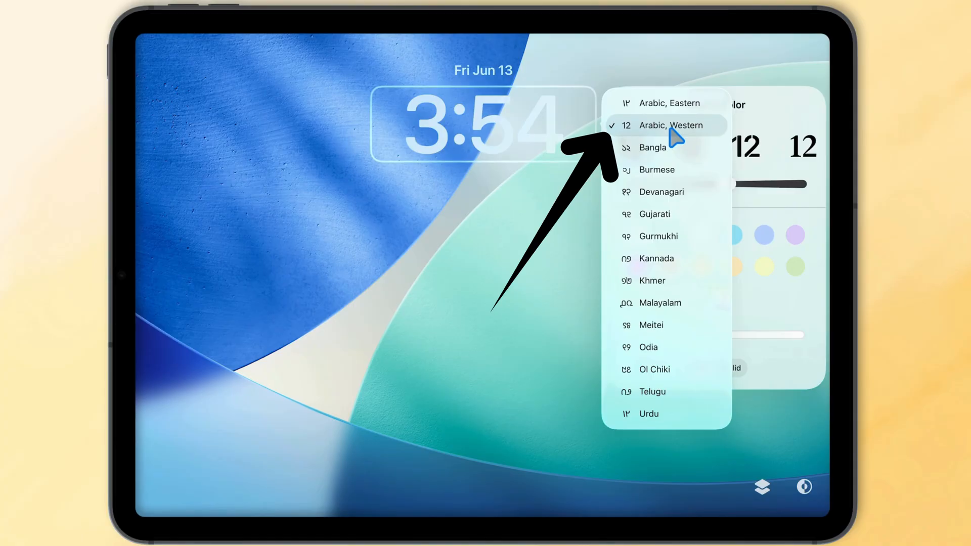
Keep Arabic, Western numerals and choose the first (default) clock font.
left_click(624, 105)
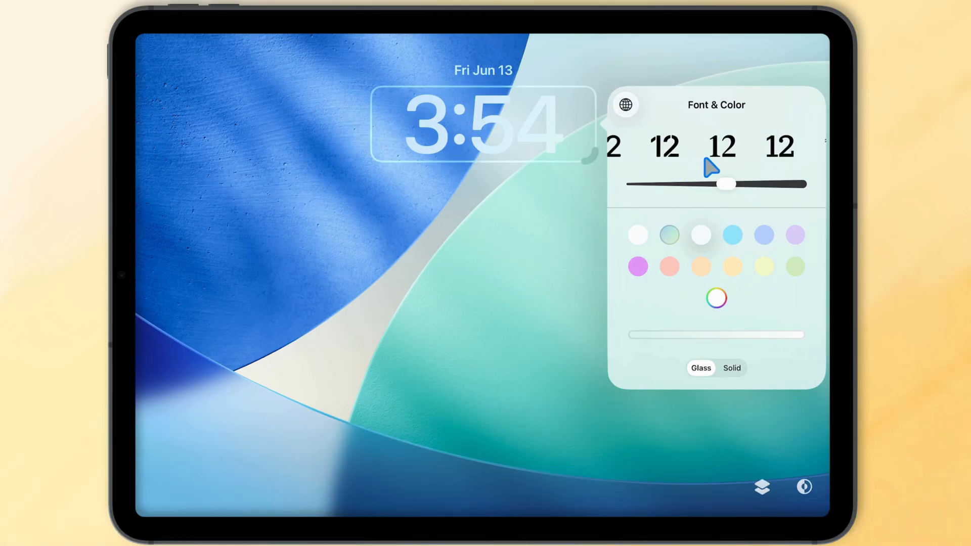
left_click(632, 147)
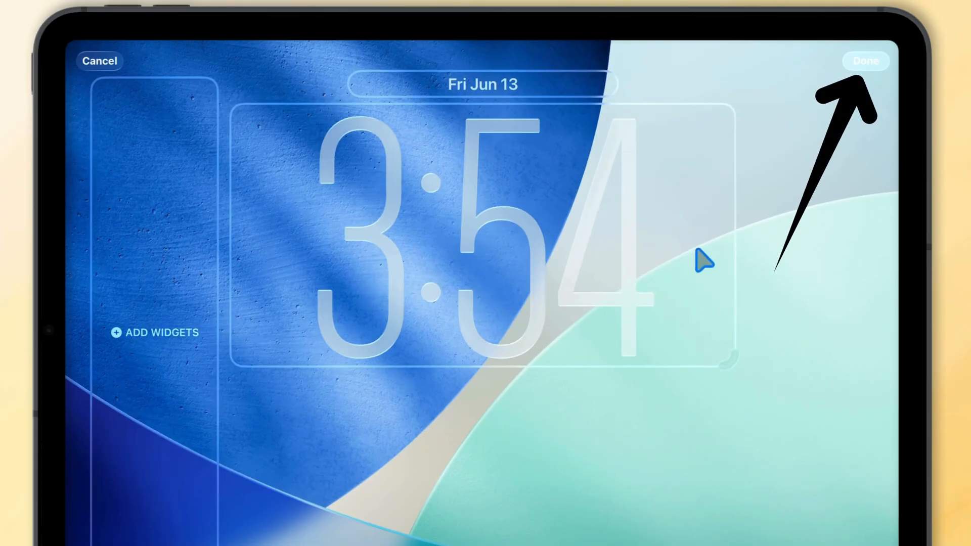
Save the lock screen with the tall clock via Done.
left_click(866, 61)
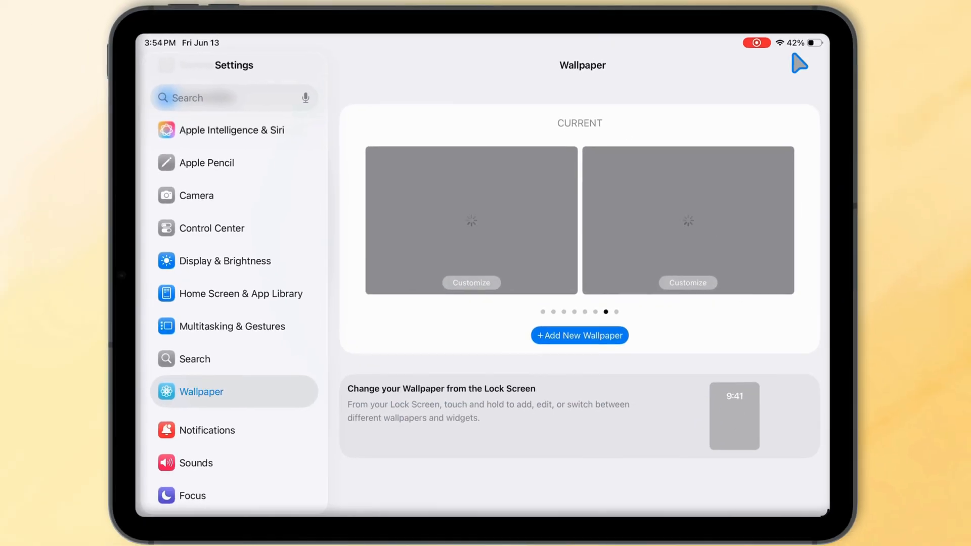